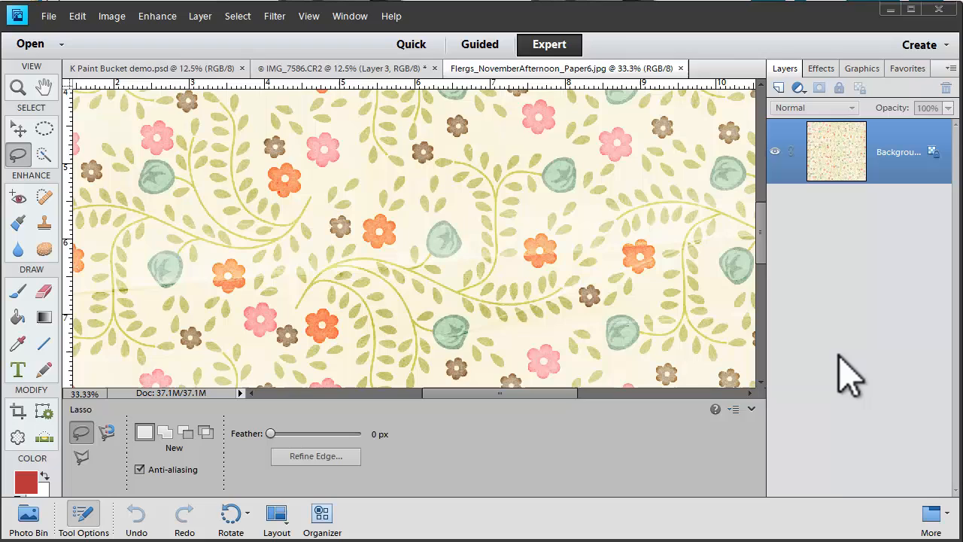
mouse_move(835, 376)
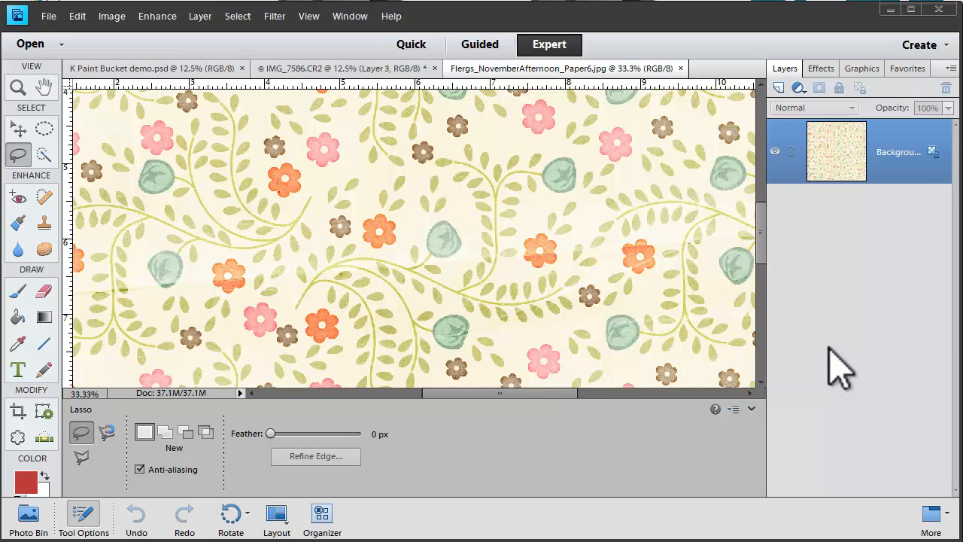
mouse_move(135, 188)
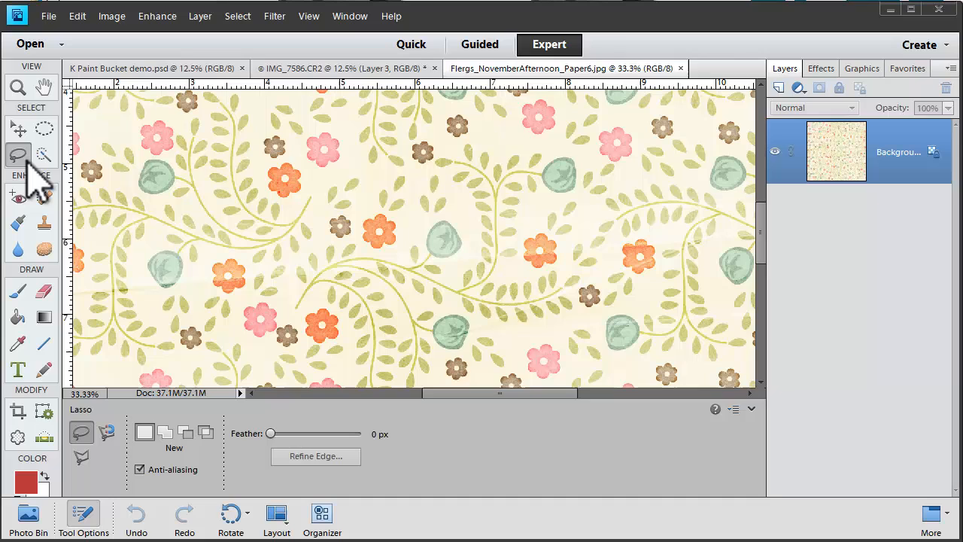
mouse_move(310, 178)
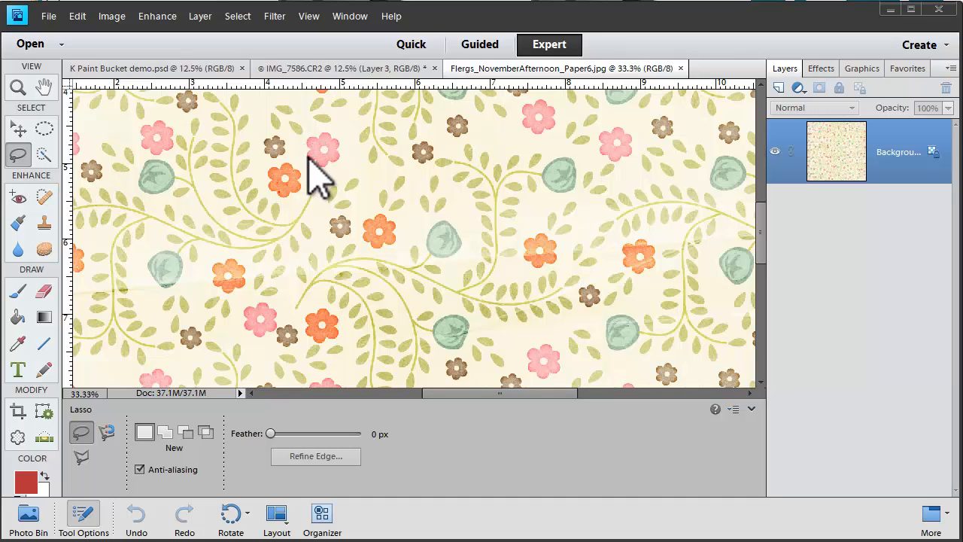
mouse_move(337, 219)
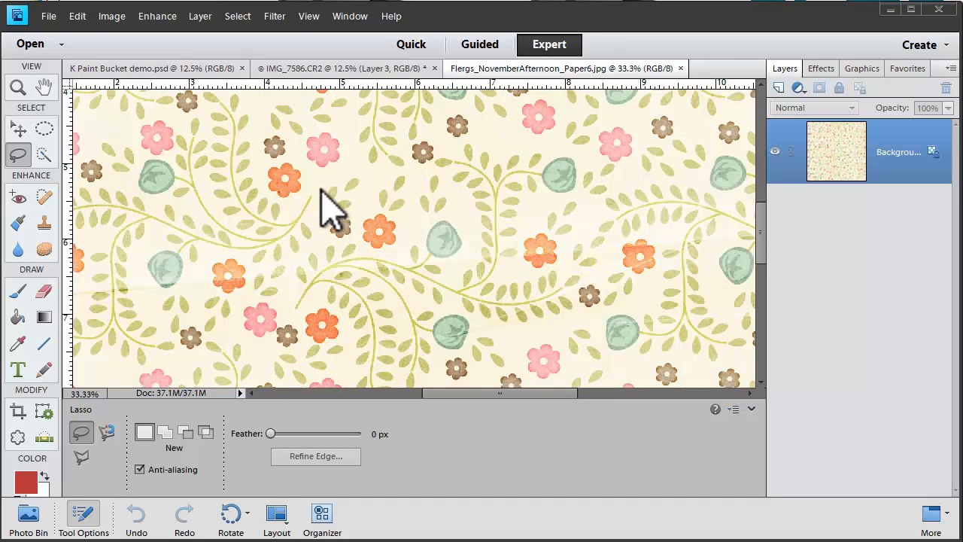
mouse_move(451, 27)
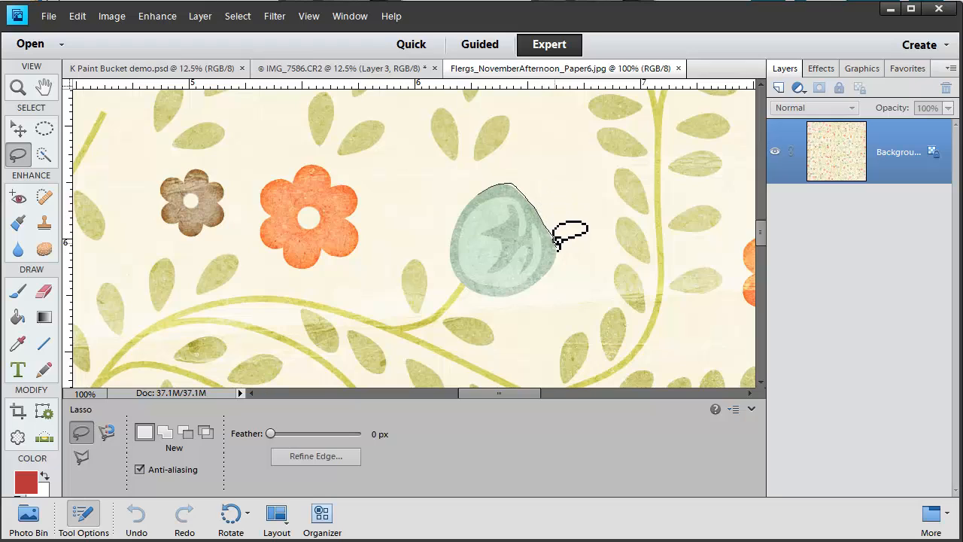
Lasso the green bud, copy it to Layer 1, and toggle that layer's visibility.
drag(561, 237, 511, 289)
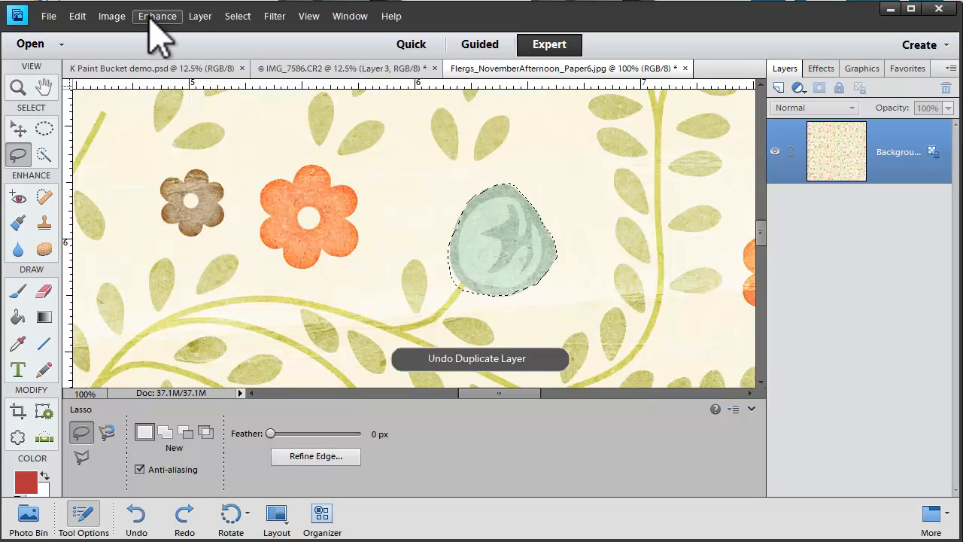
click(200, 16)
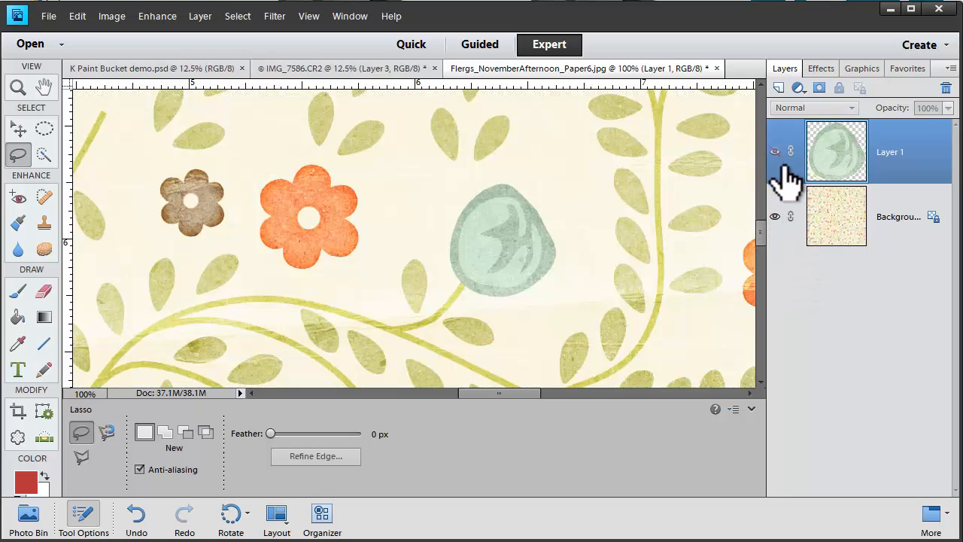
click(774, 217)
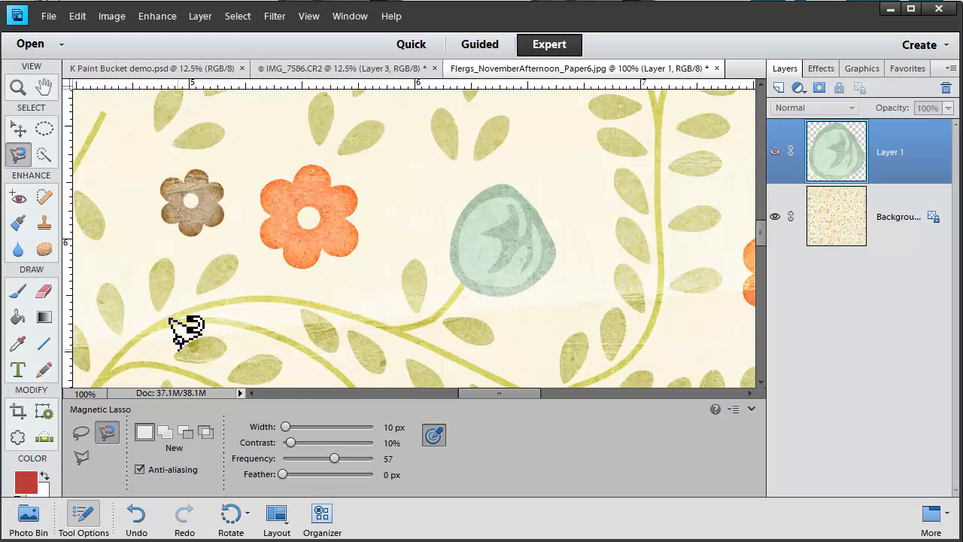
mouse_move(507, 167)
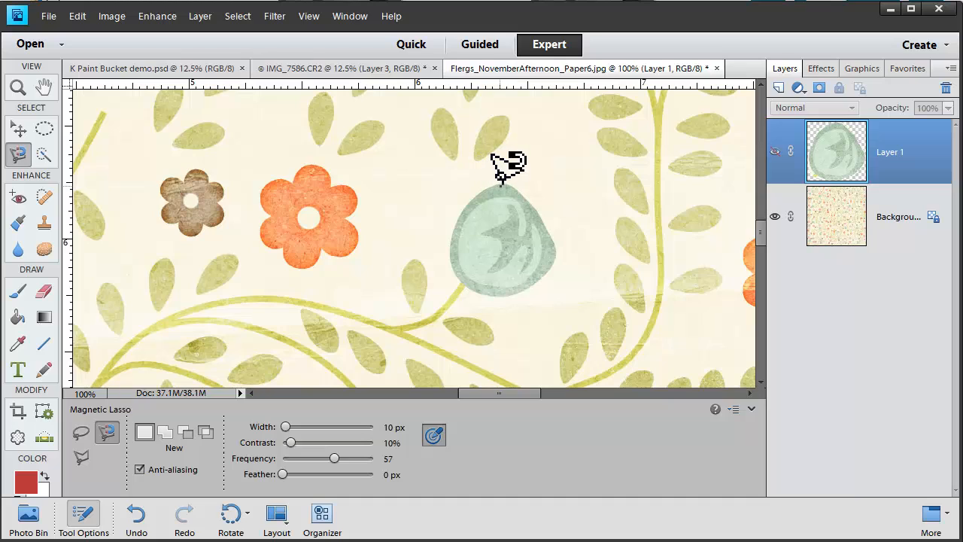
mouse_move(518, 167)
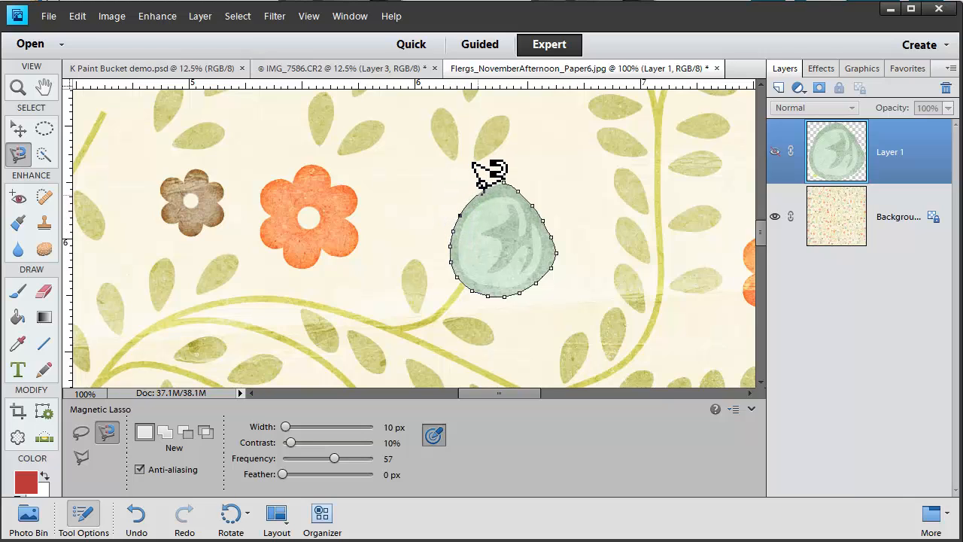
mouse_move(512, 165)
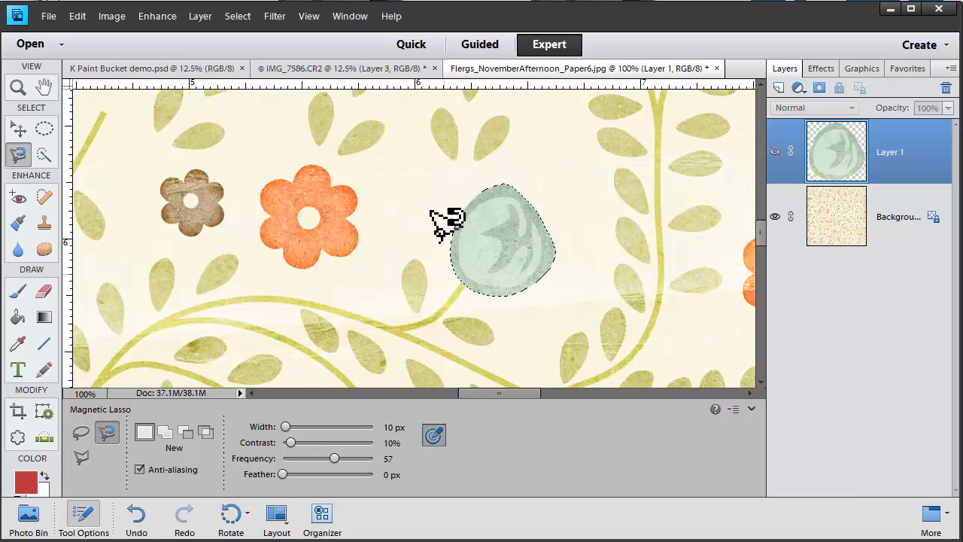
mouse_move(553, 200)
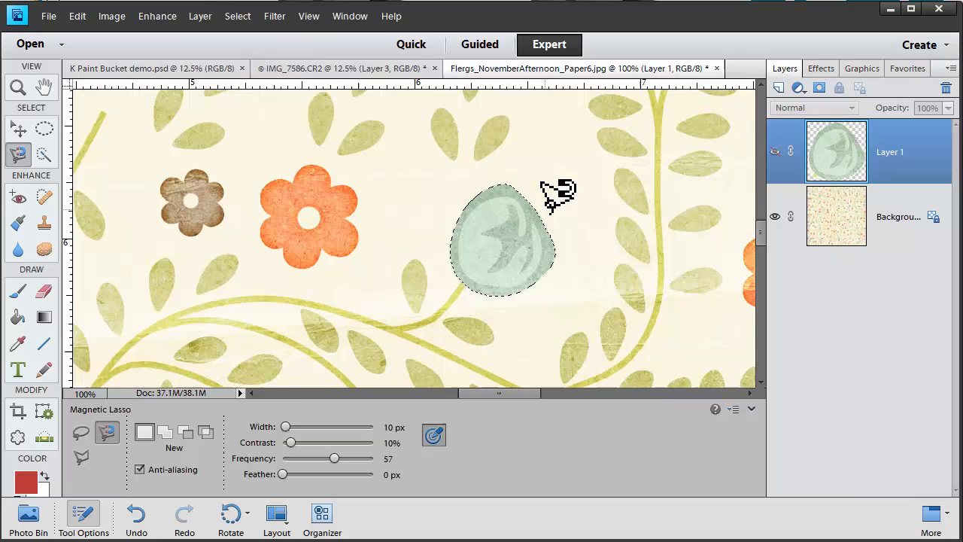
Copy the traced bud to Layer 2, hide Layer 1, and re-show the patterned background.
click(836, 217)
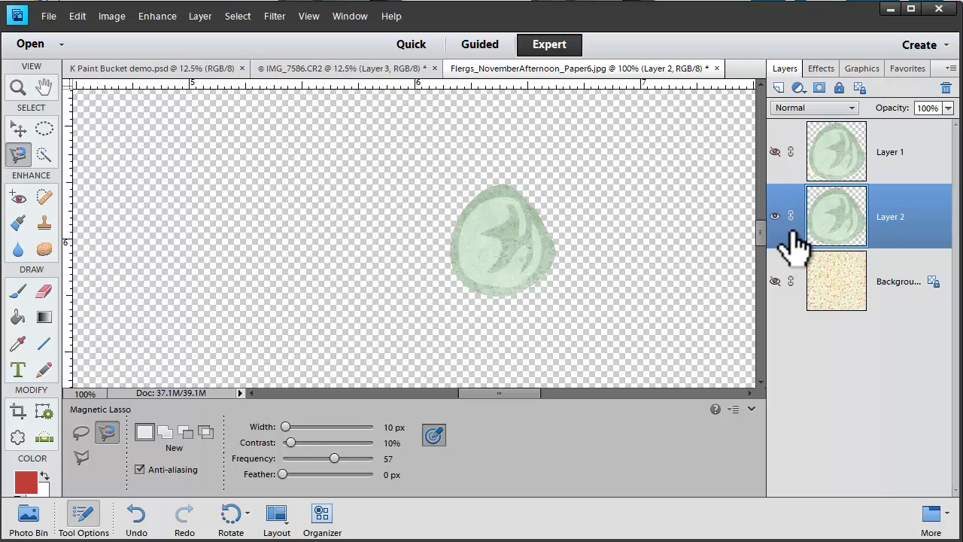
click(775, 216)
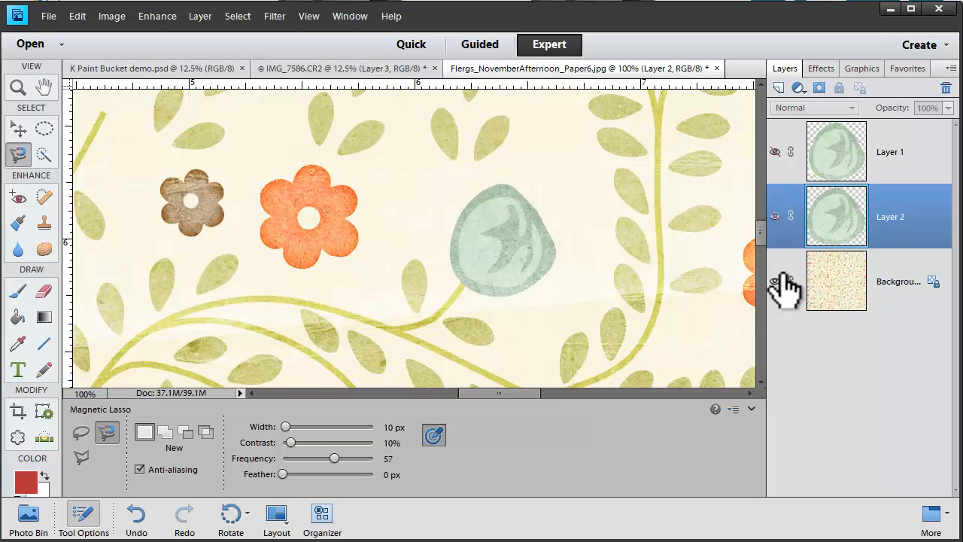
click(774, 281)
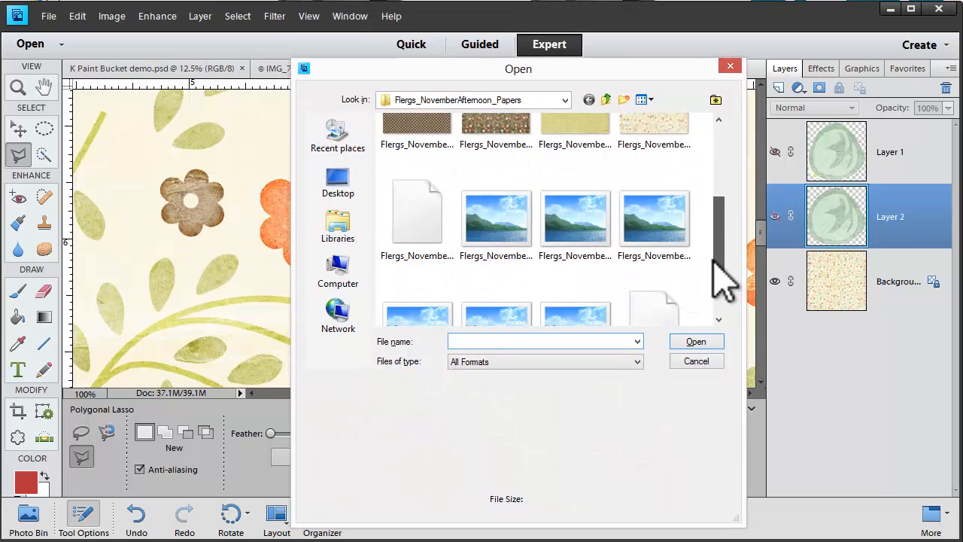
Scroll to folder.jpg and open the stacked paper-strips collage.
scroll(down, 3)
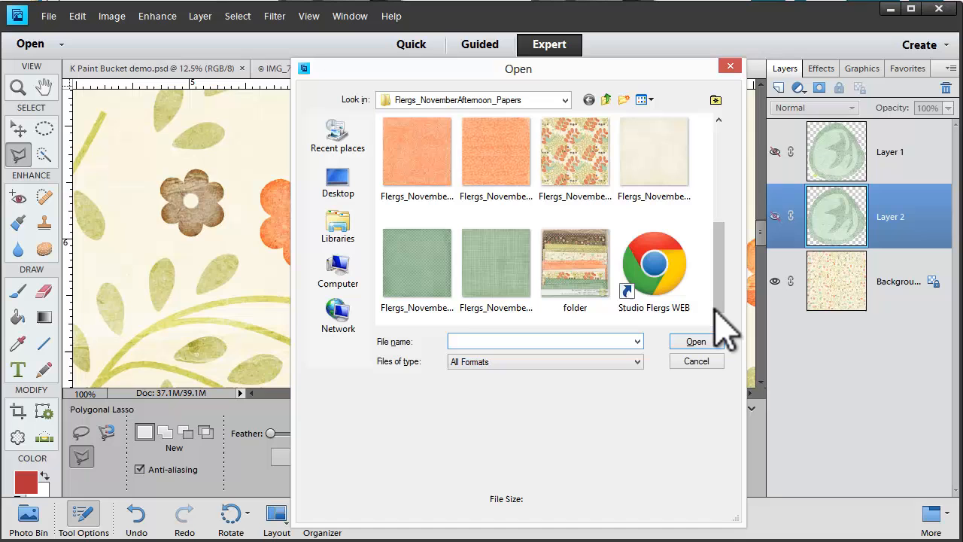
click(575, 263)
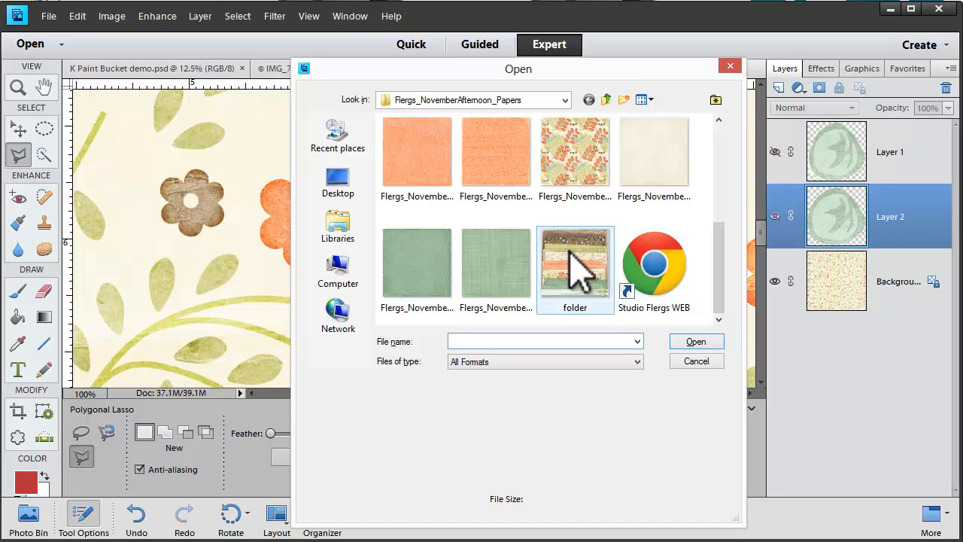
double_click(575, 263)
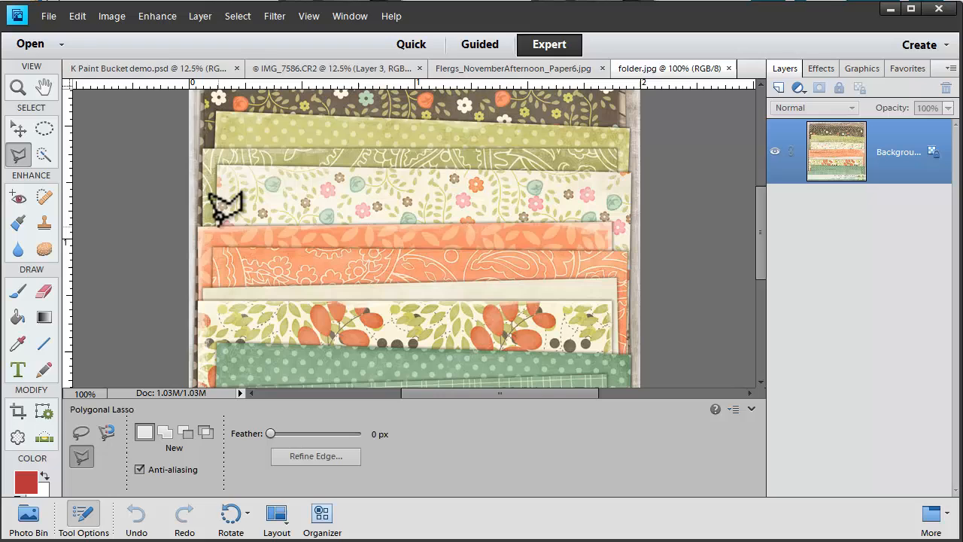
mouse_move(229, 213)
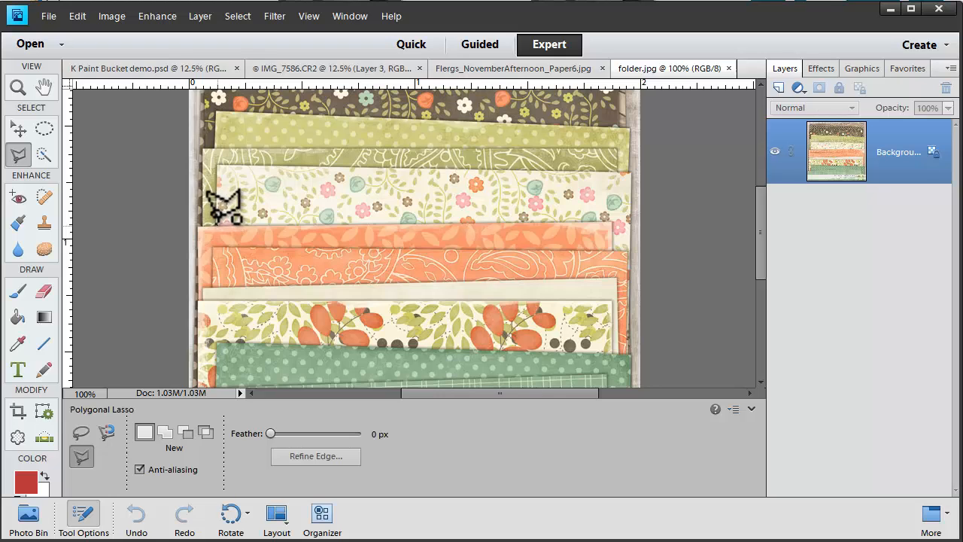
mouse_move(226, 151)
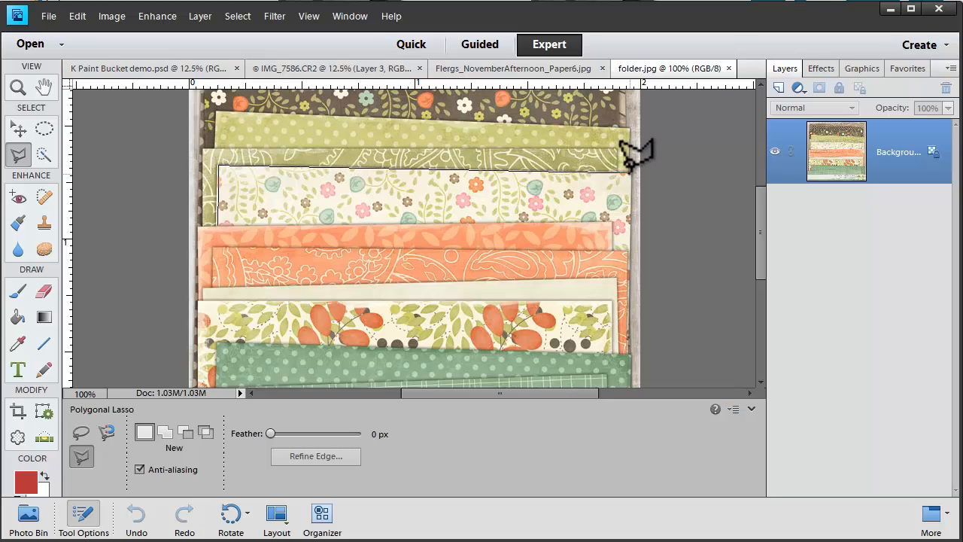
mouse_move(639, 233)
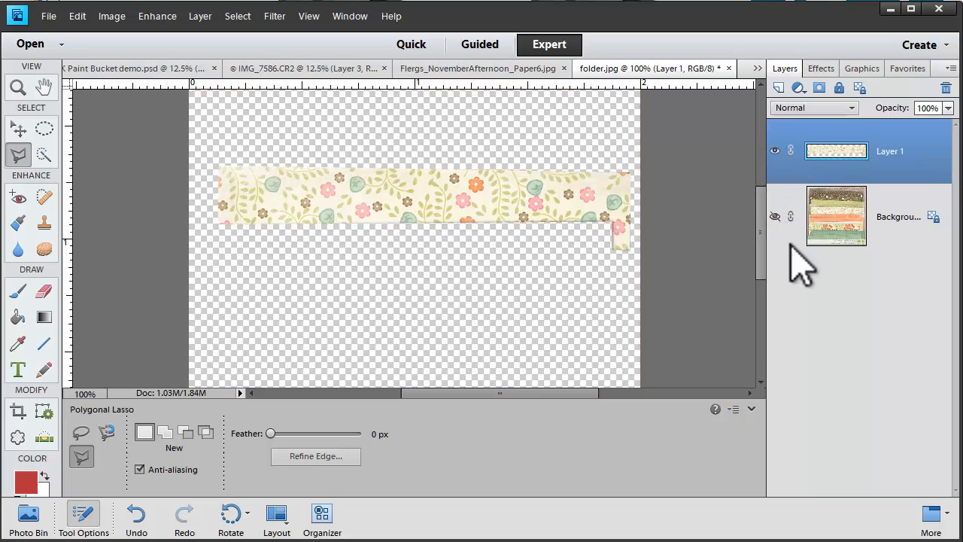
Toggle the background's visibility to check the cream floral strip copied onto Layer 1.
click(391, 255)
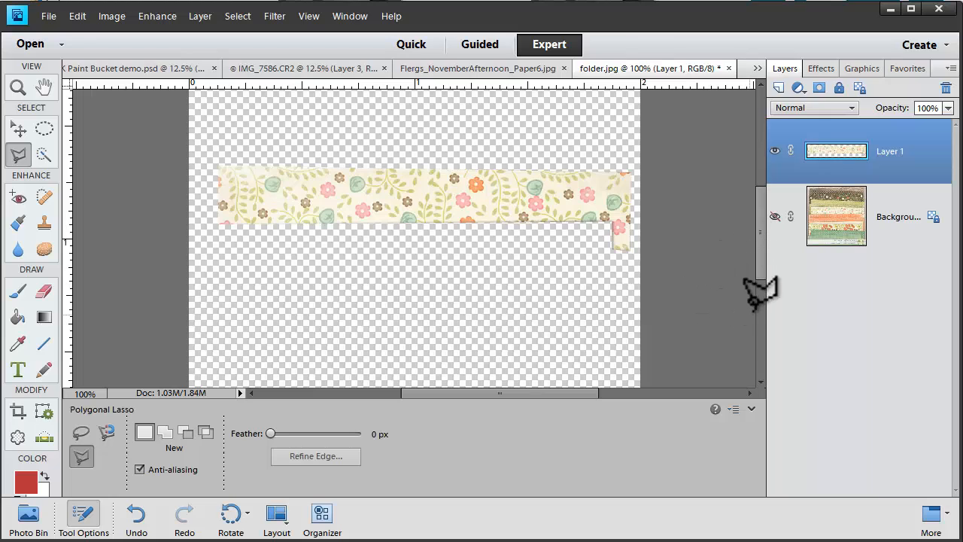
mouse_move(801, 244)
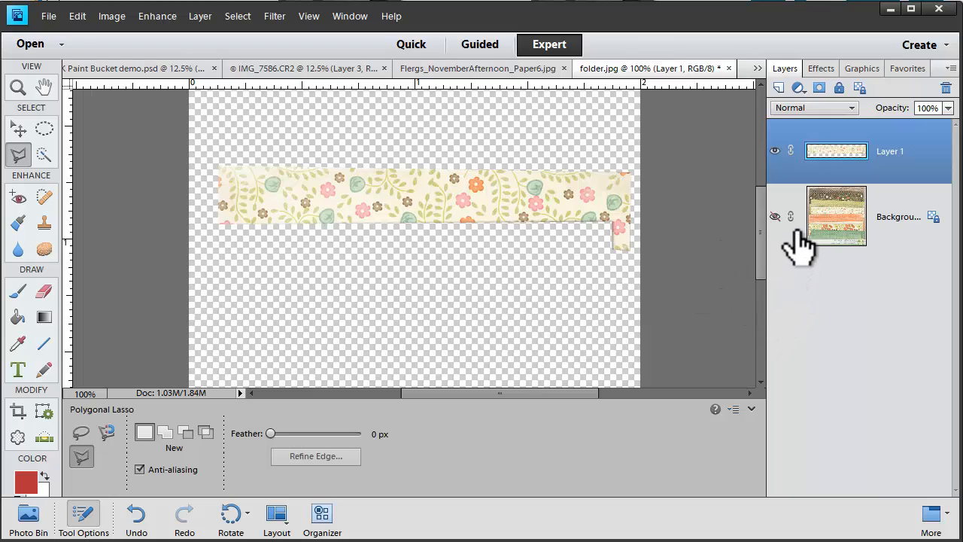
click(774, 217)
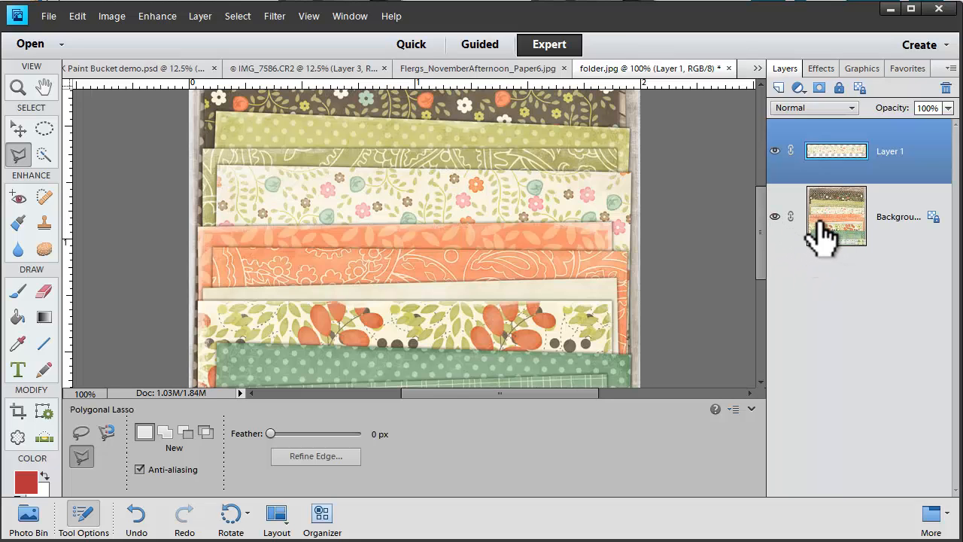
Outline the green polka-dot strip on the Background, deselect it, then reselect it.
click(837, 216)
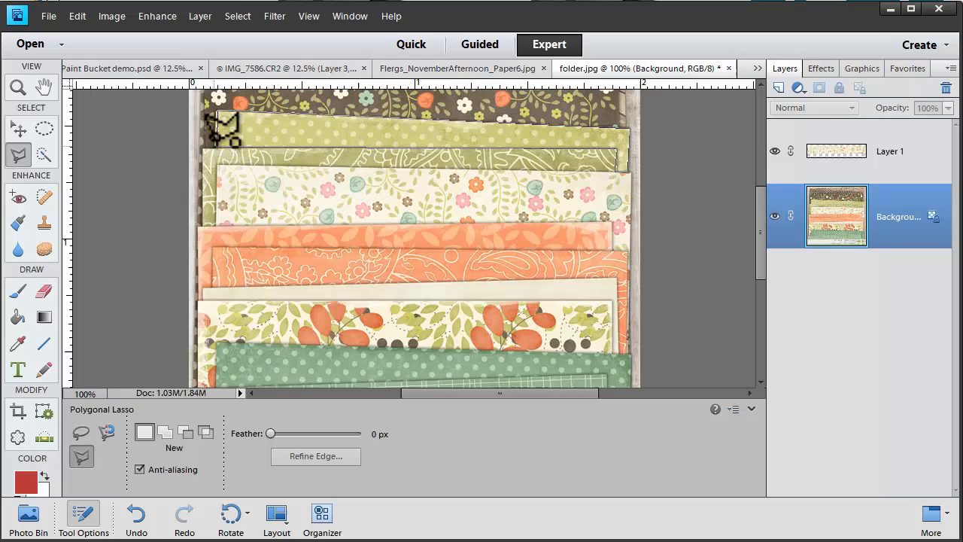
click(429, 267)
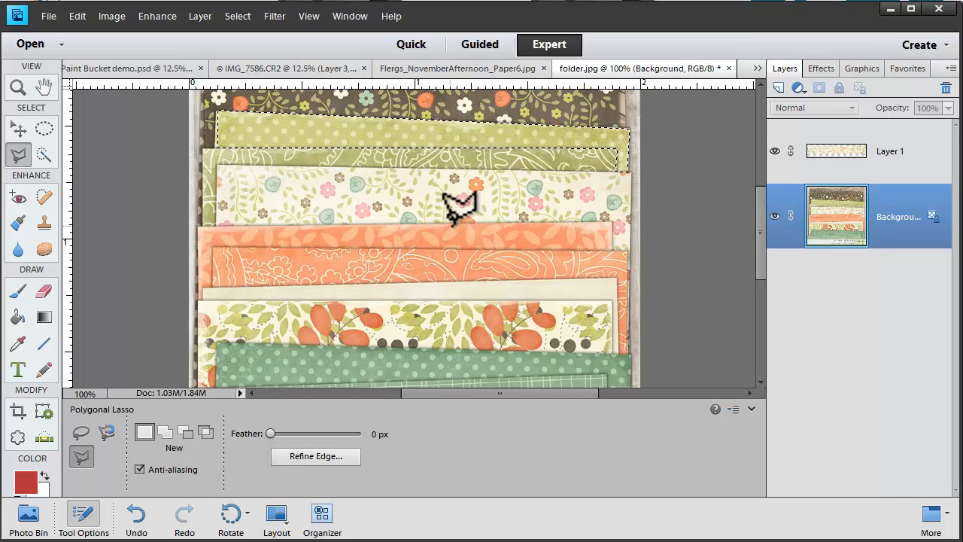
mouse_move(479, 143)
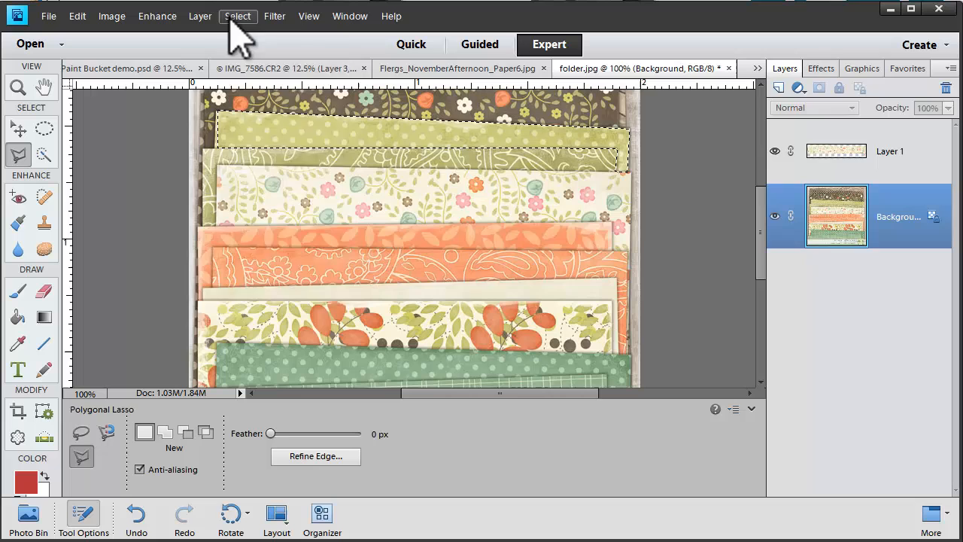
click(238, 16)
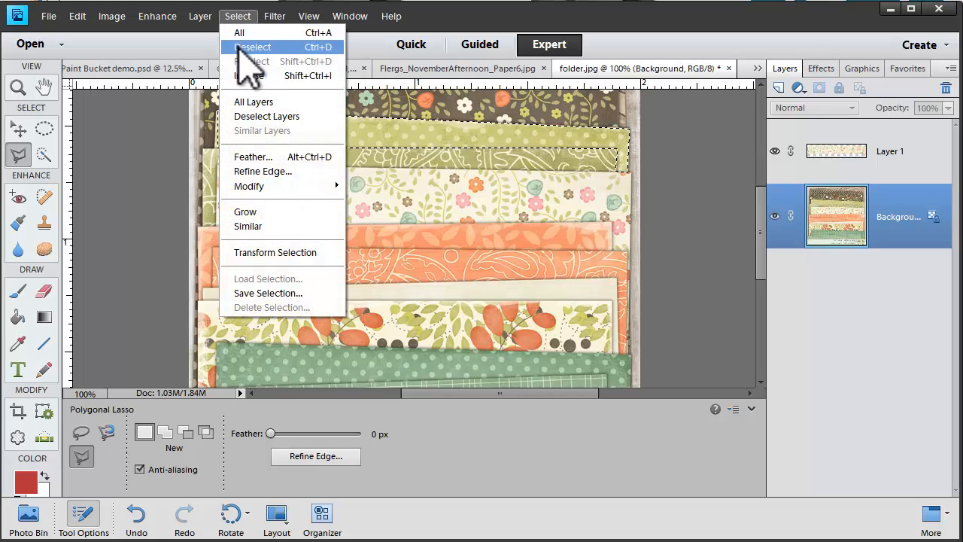
click(253, 47)
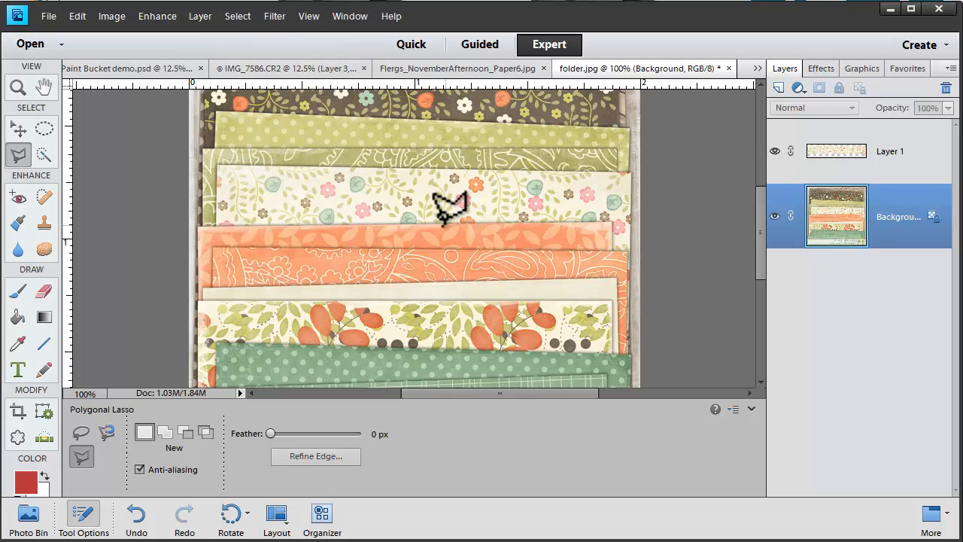
mouse_move(334, 221)
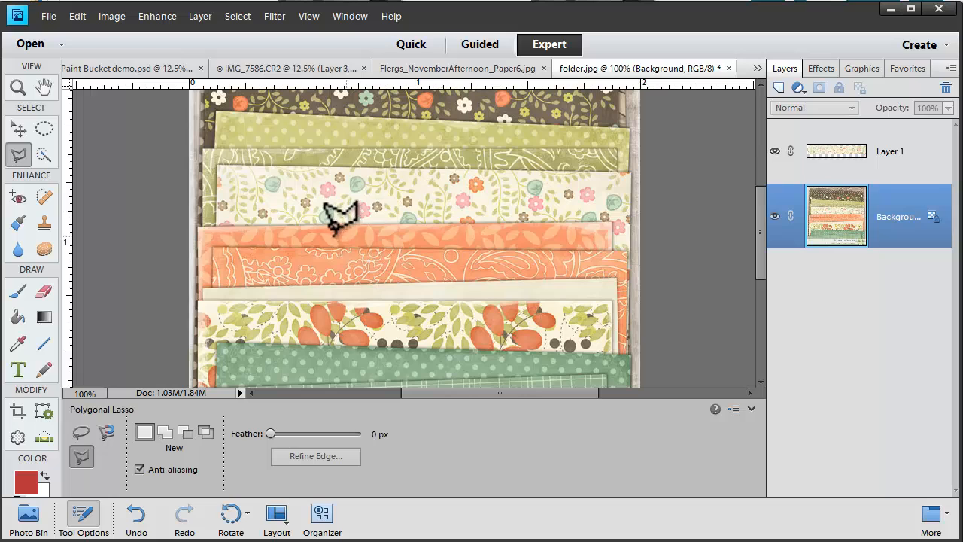
mouse_move(357, 218)
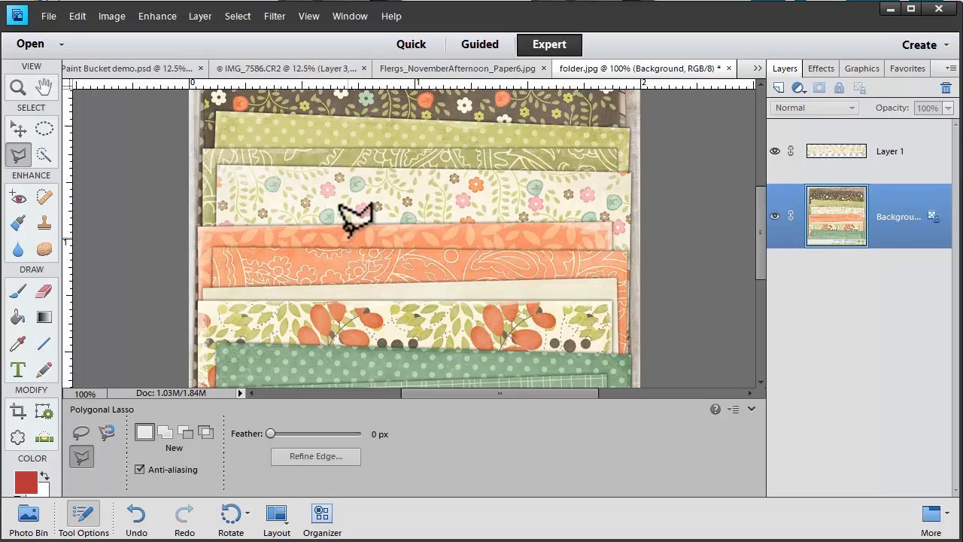
mouse_move(255, 30)
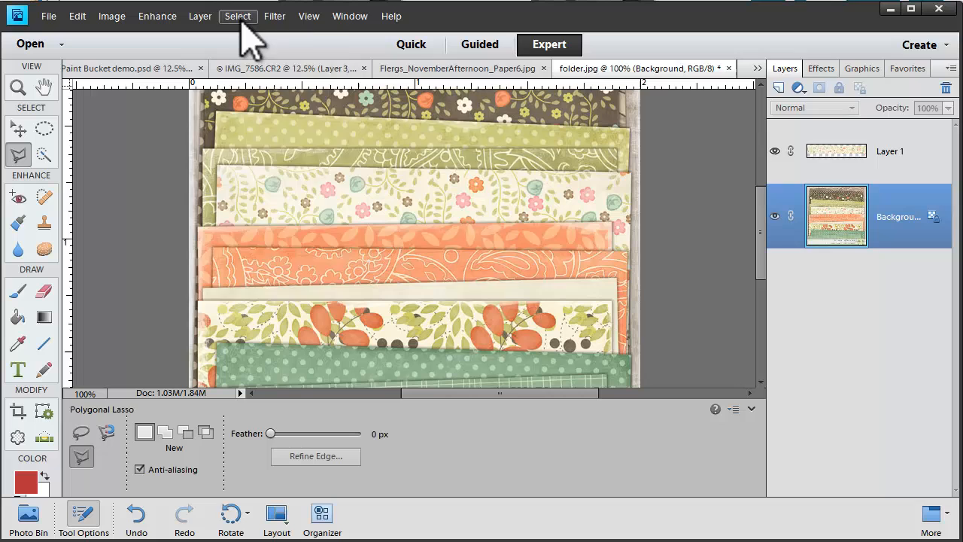
click(236, 16)
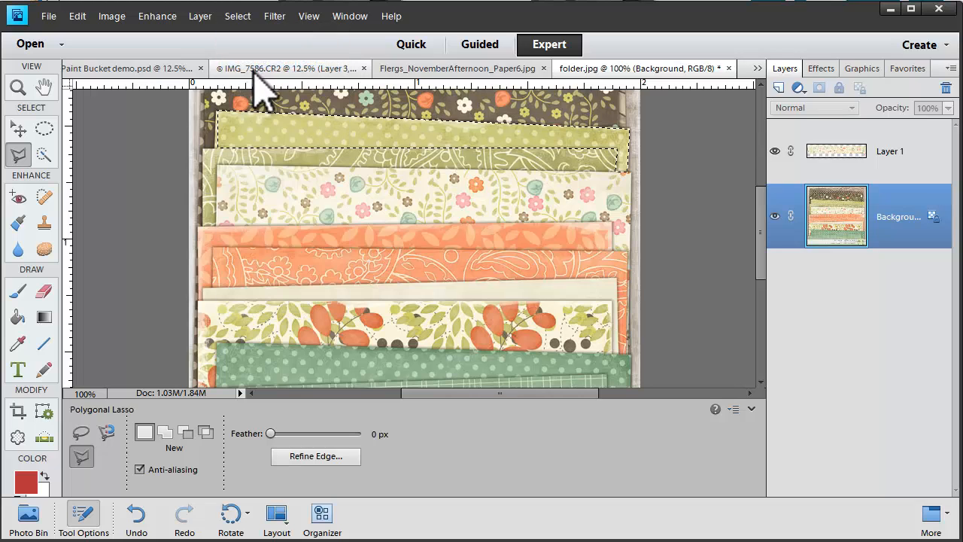
mouse_move(173, 461)
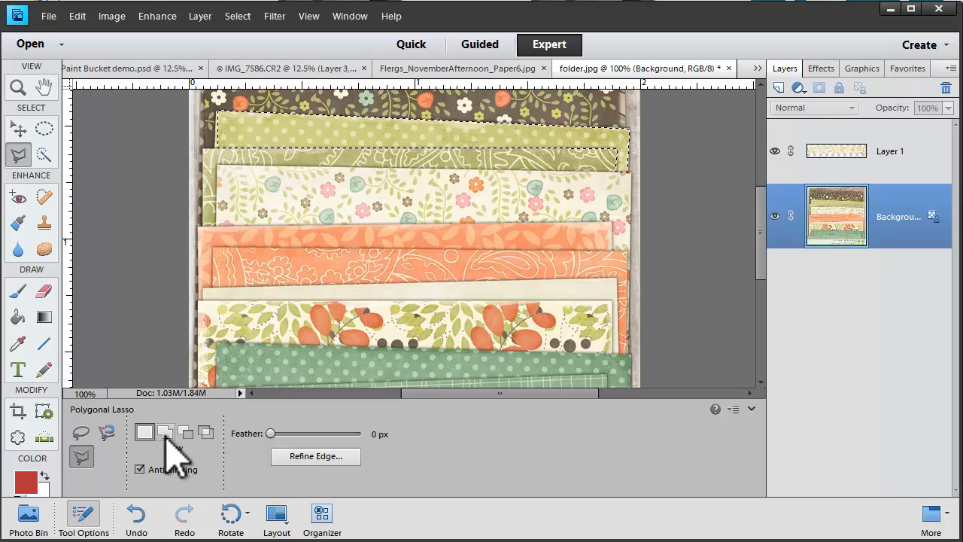
mouse_move(165, 432)
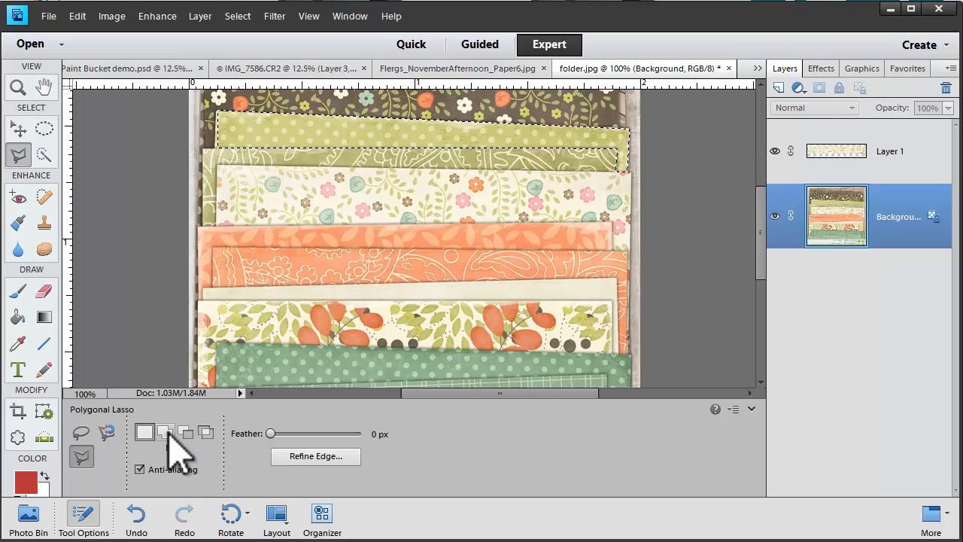
mouse_move(165, 433)
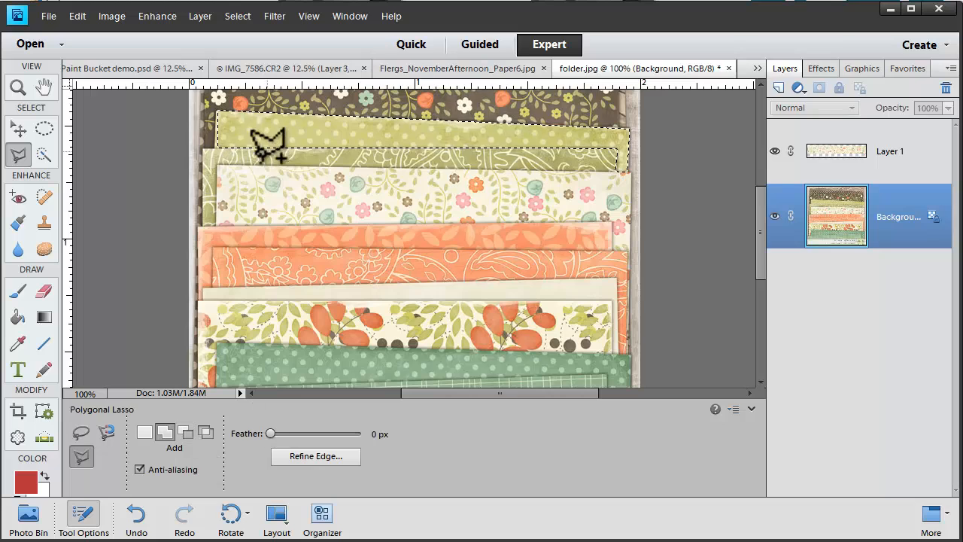
mouse_move(225, 210)
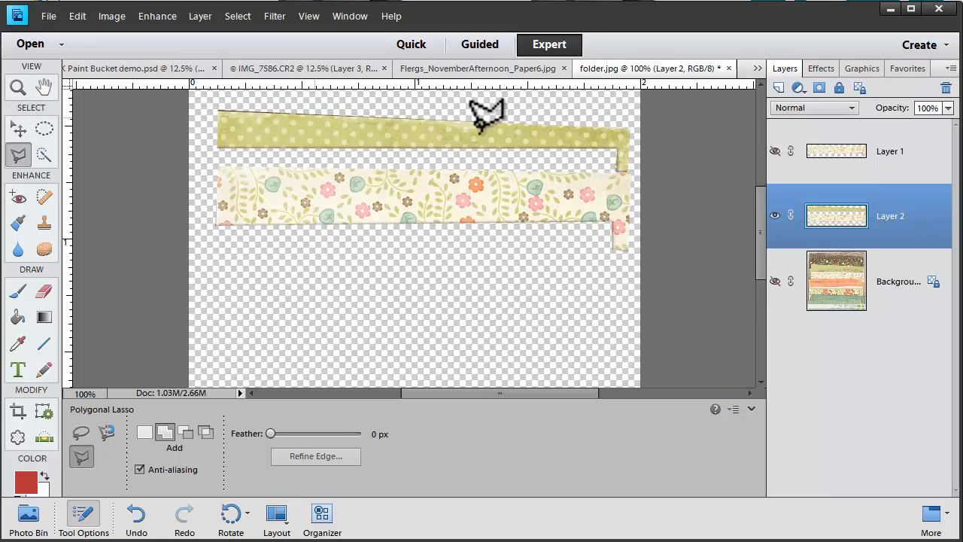
mouse_move(772, 440)
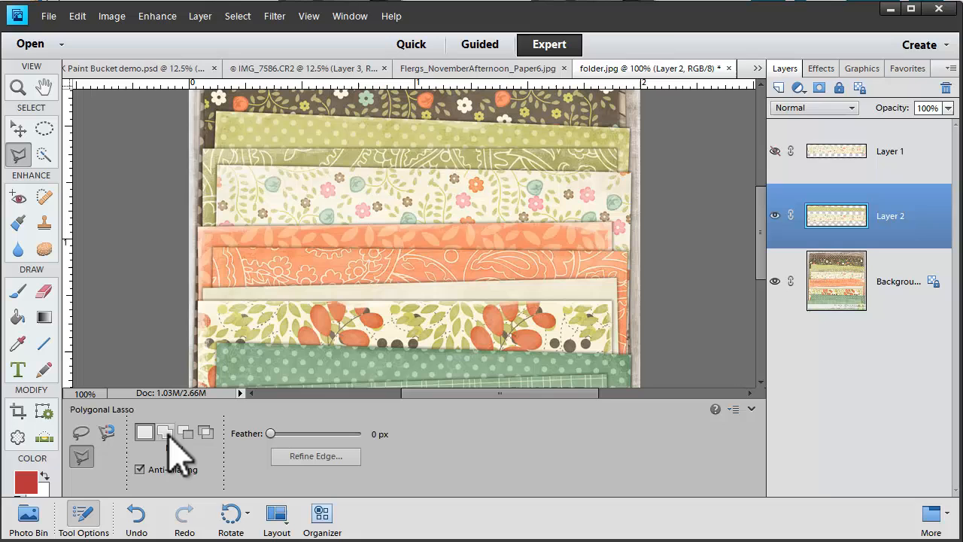
mouse_move(144, 432)
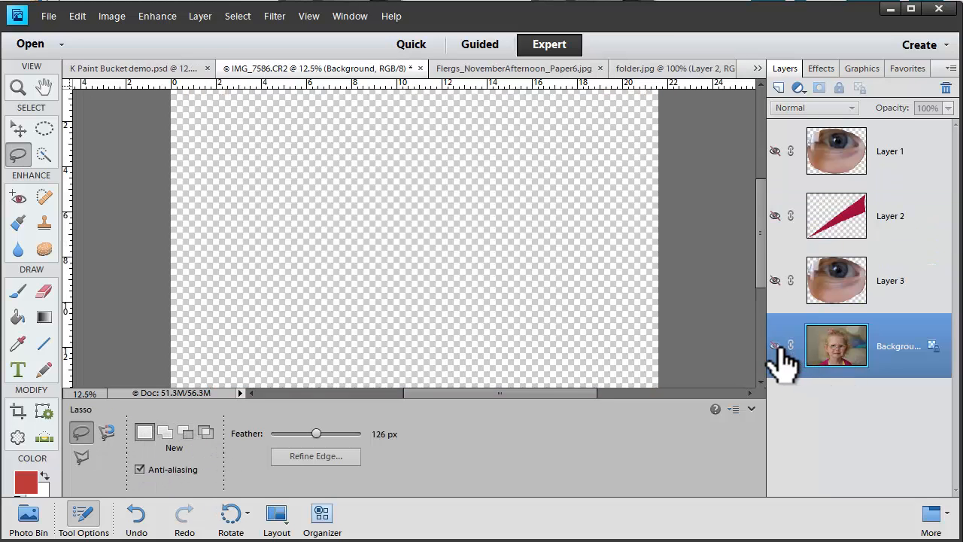
Show the portrait's background and copy the girl's face with 126 px feather to Layer 4.
click(774, 346)
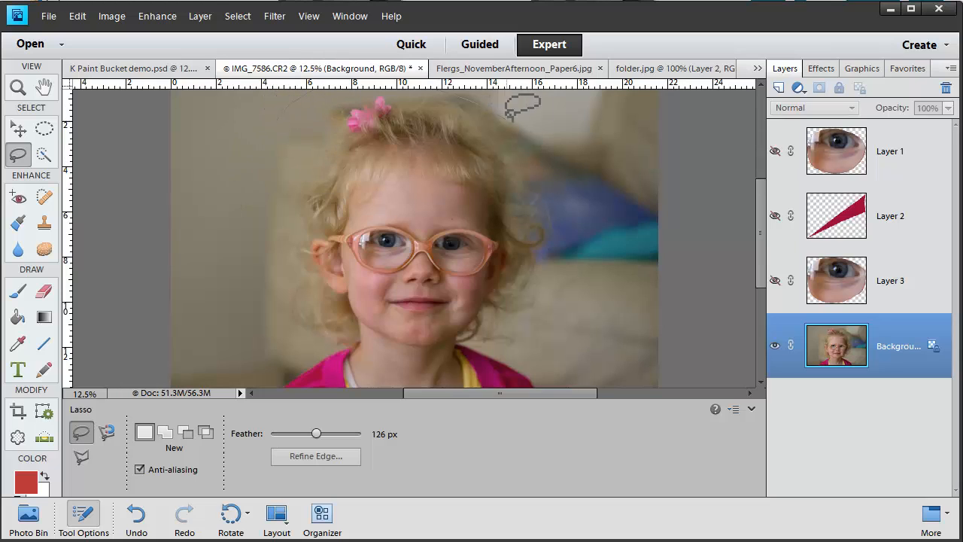
drag(511, 98, 338, 361)
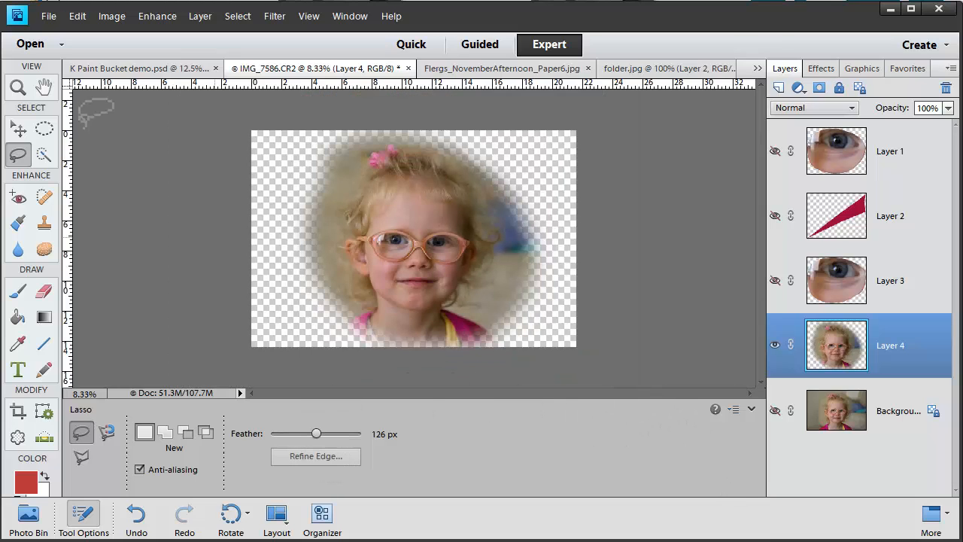
click(43, 127)
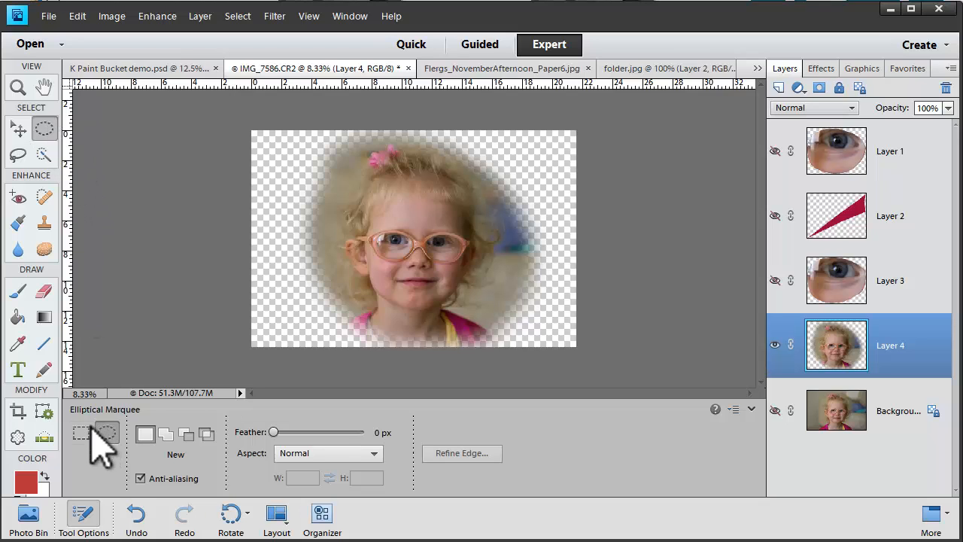
Cycle through the Elliptical and Rectangular Marquee tools, ending on the Lasso at 0 px feather.
click(43, 128)
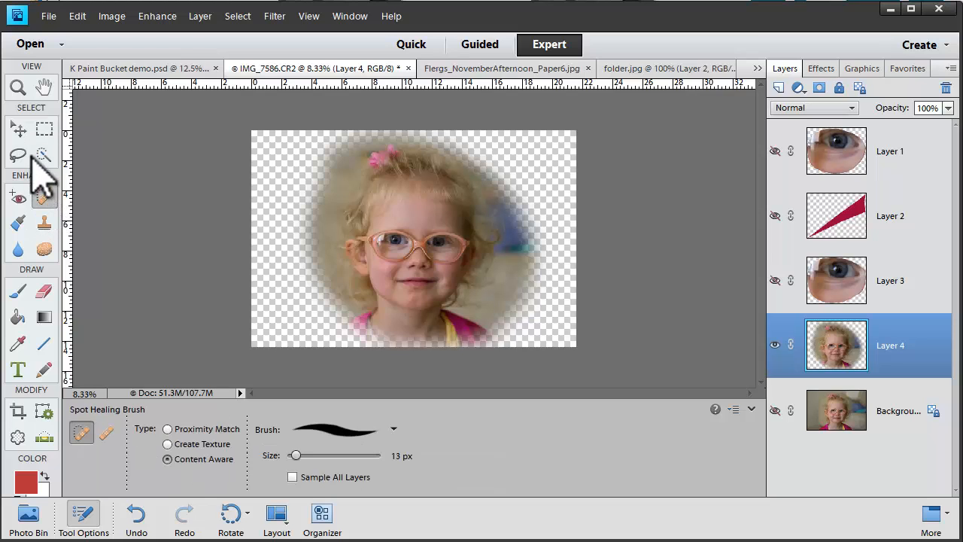
click(17, 154)
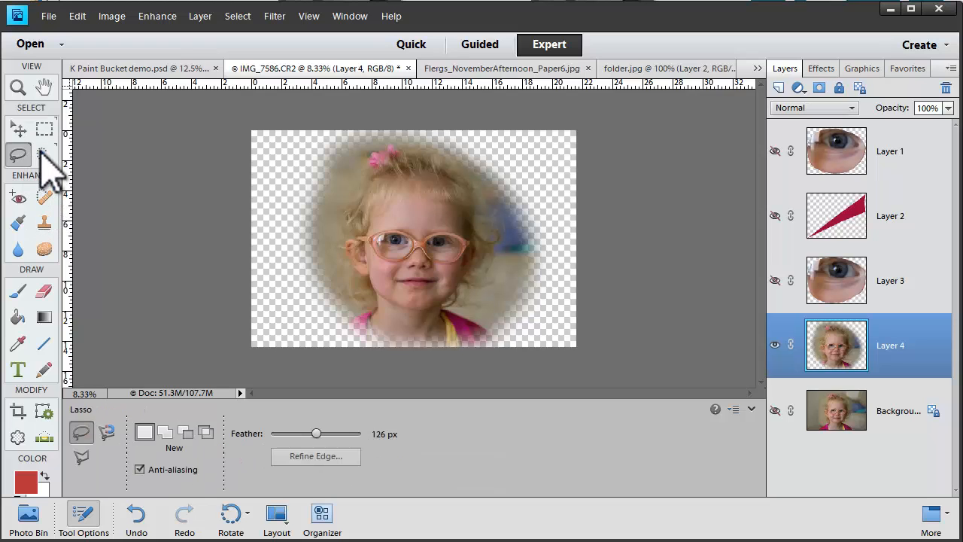
click(44, 128)
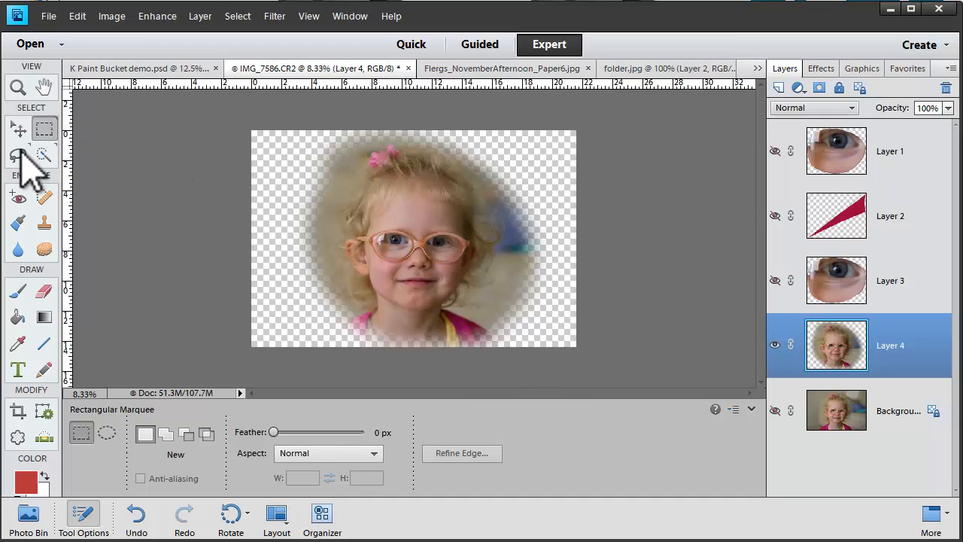
click(18, 154)
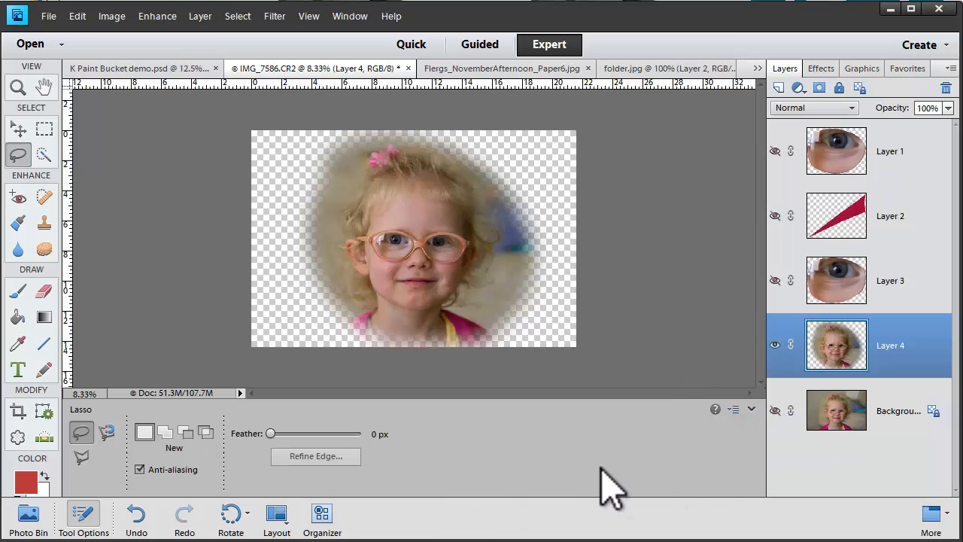
mouse_move(639, 467)
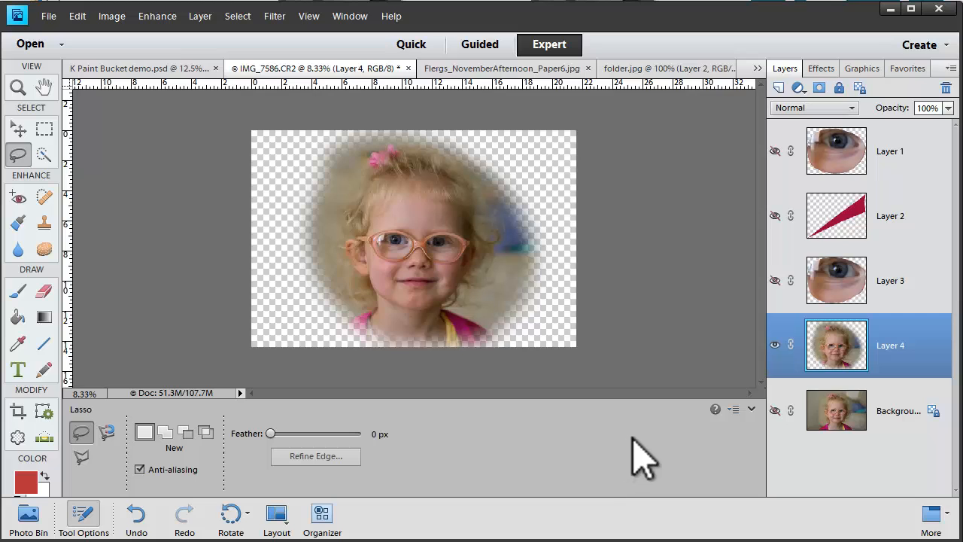